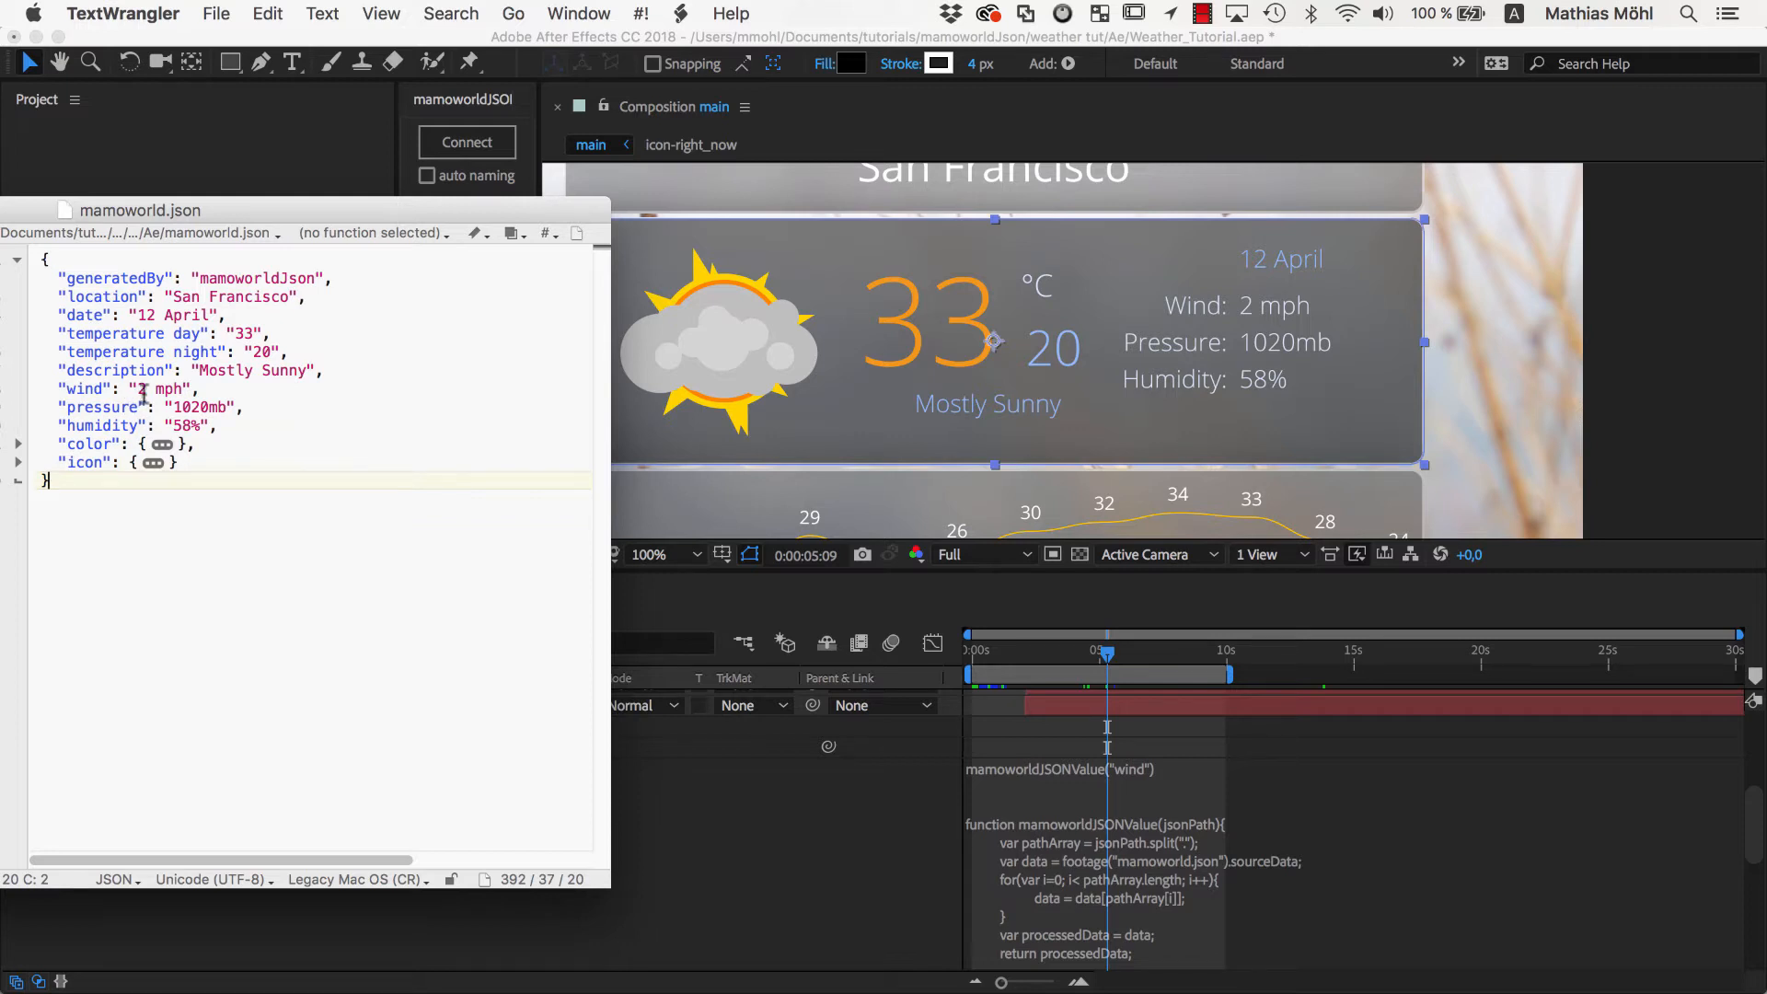
Select the wind value in mamoworld.json to strip its mph unit
double_click(166, 389)
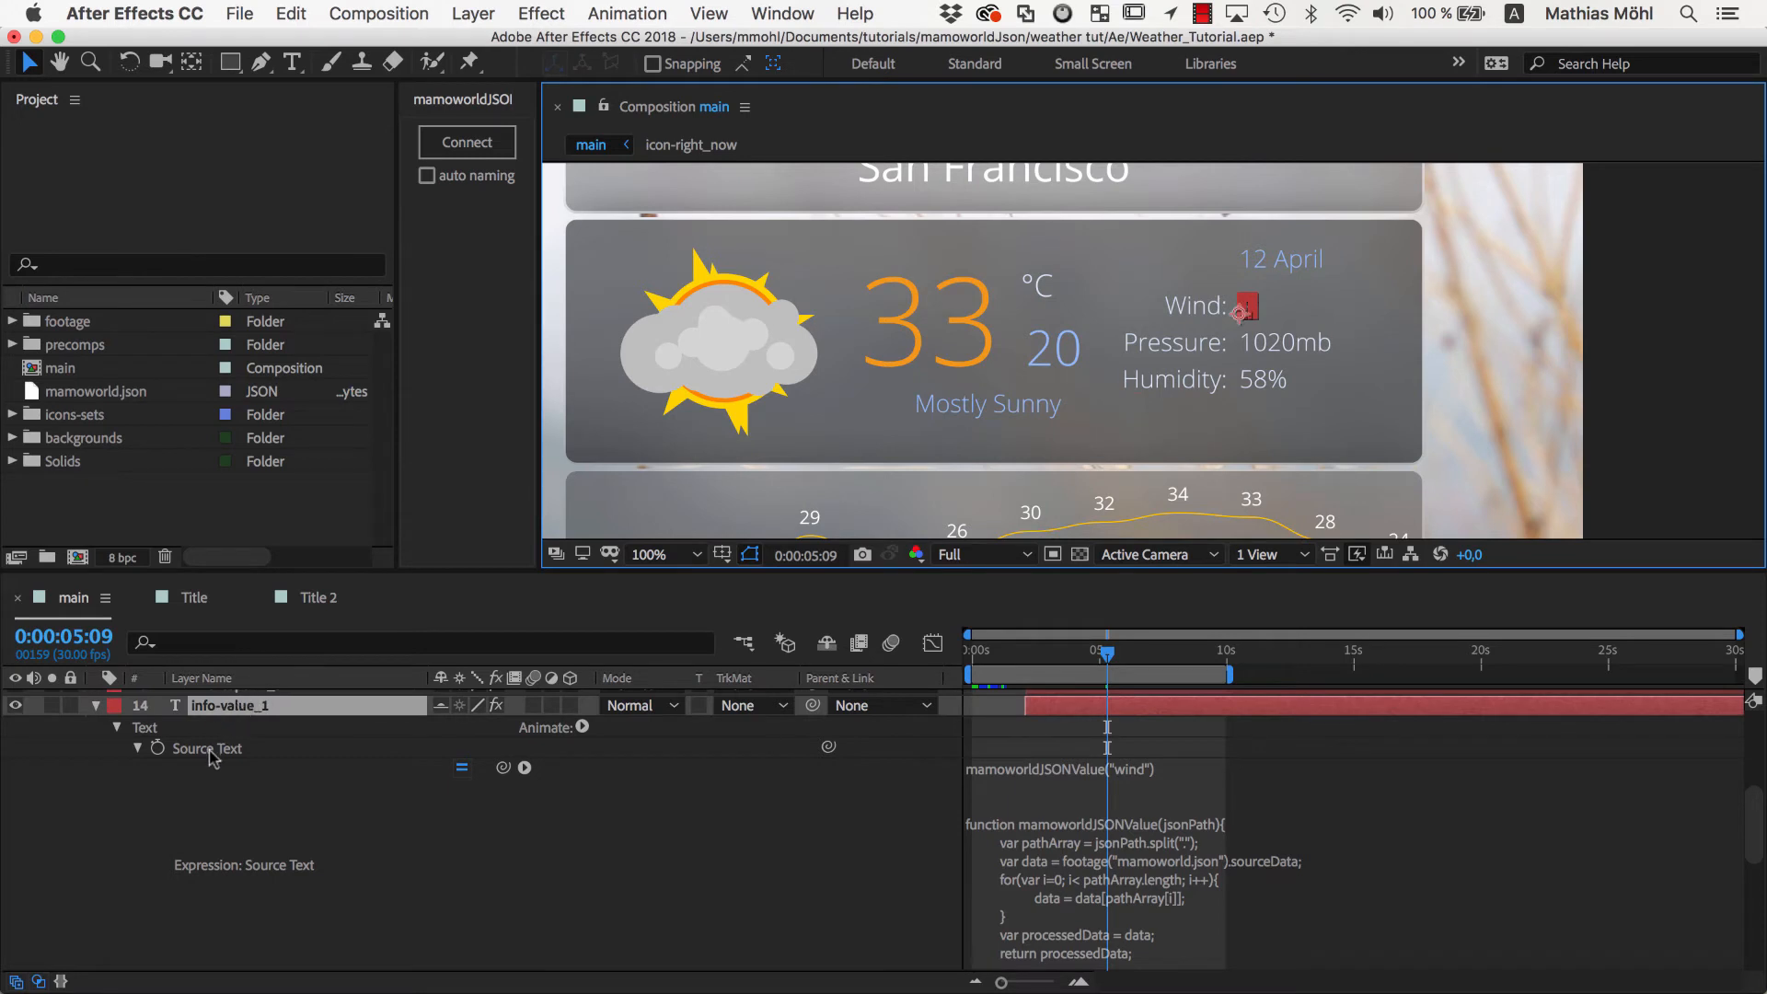
mouse_move(1067, 803)
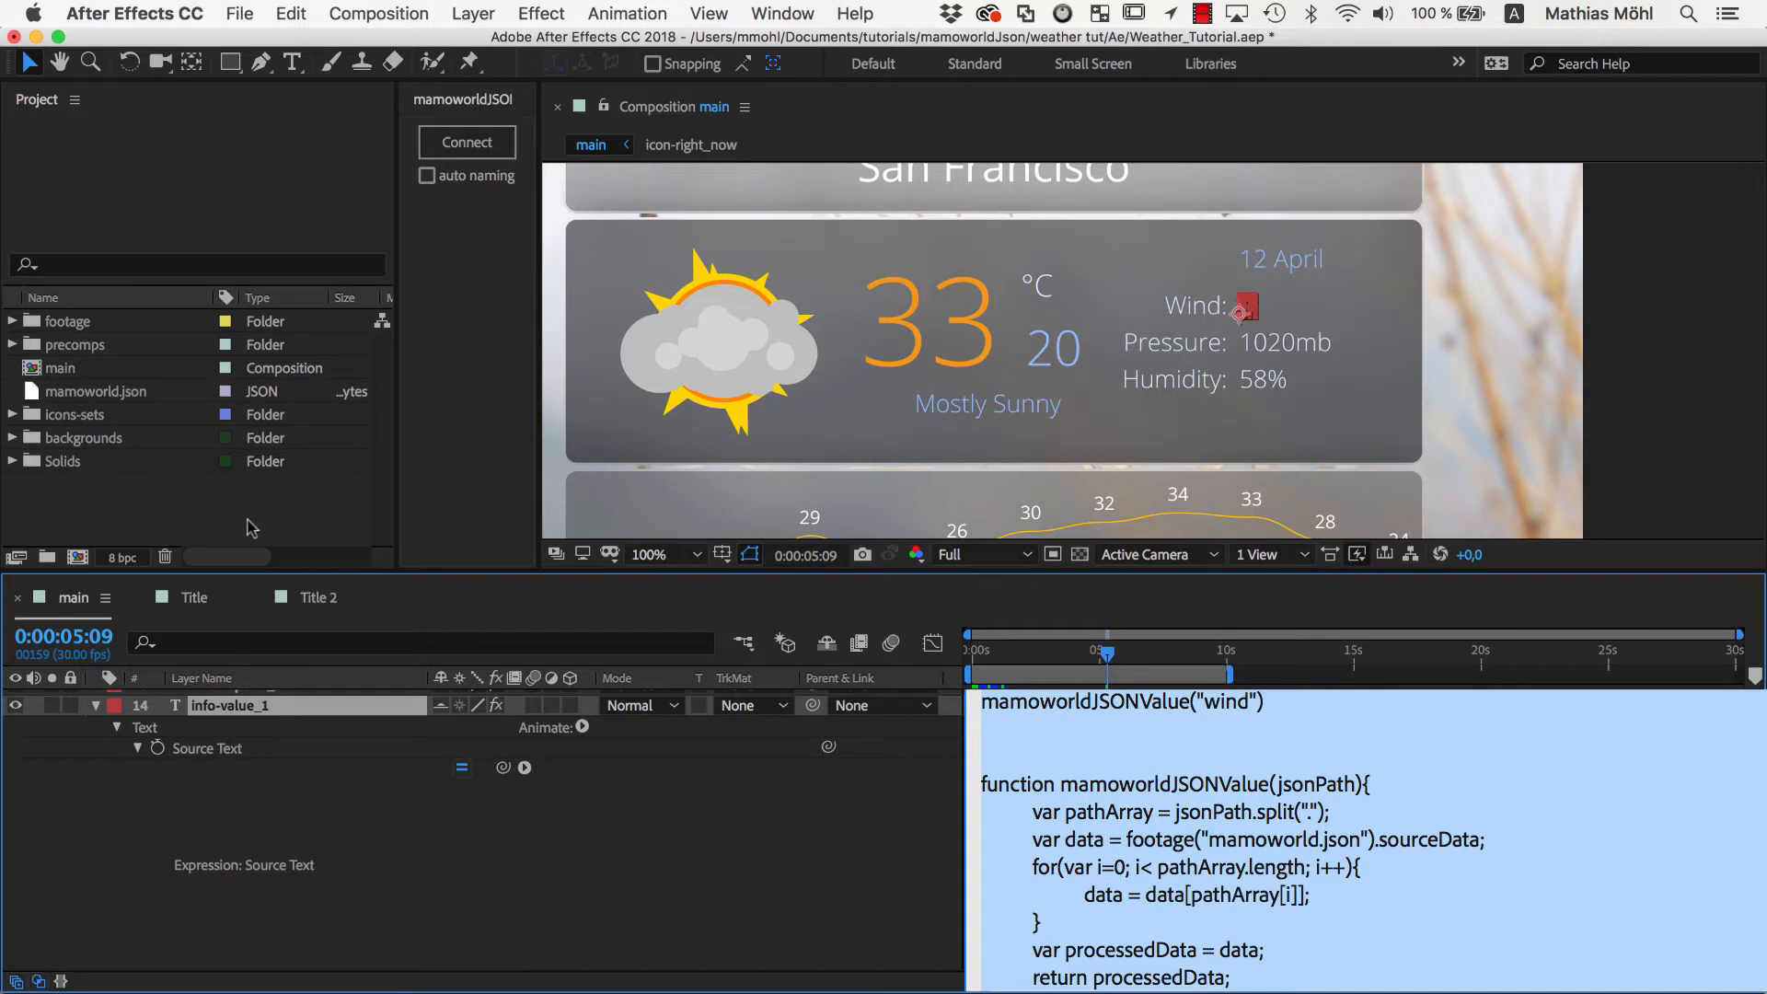
mouse_move(358, 540)
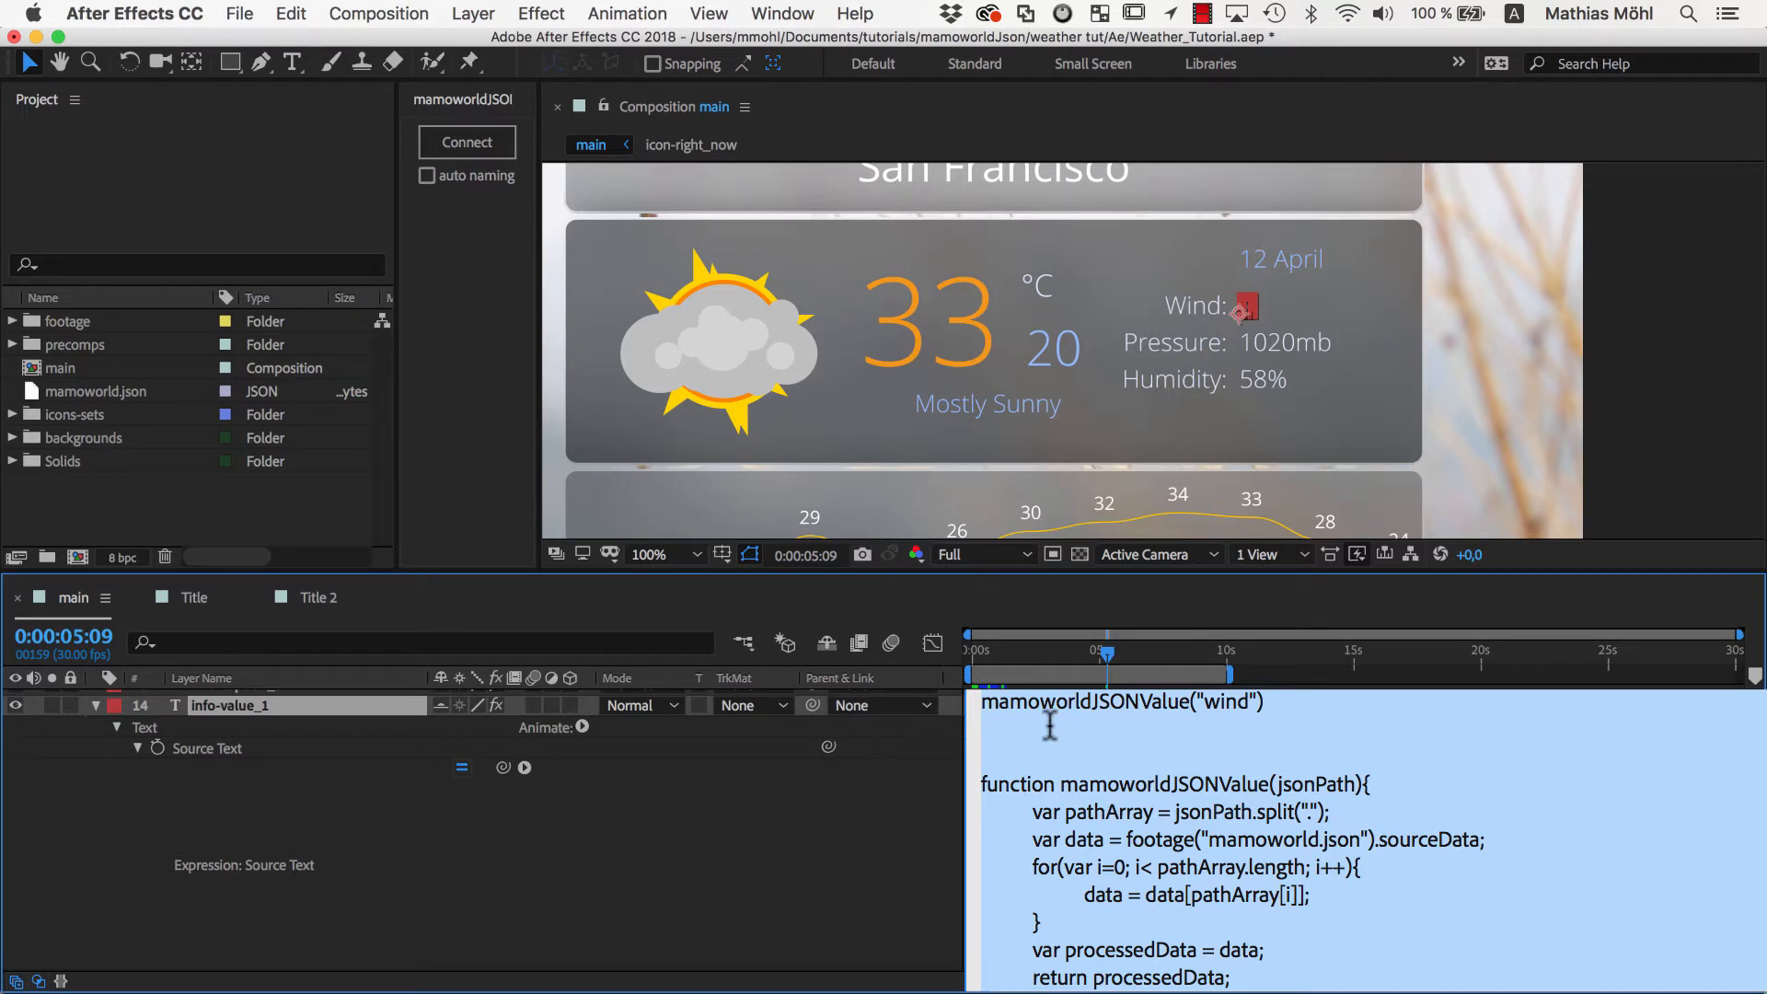
Place the caret after mamoworldJSONValue("wind") in info-value_1's Source Text expression
click(980, 701)
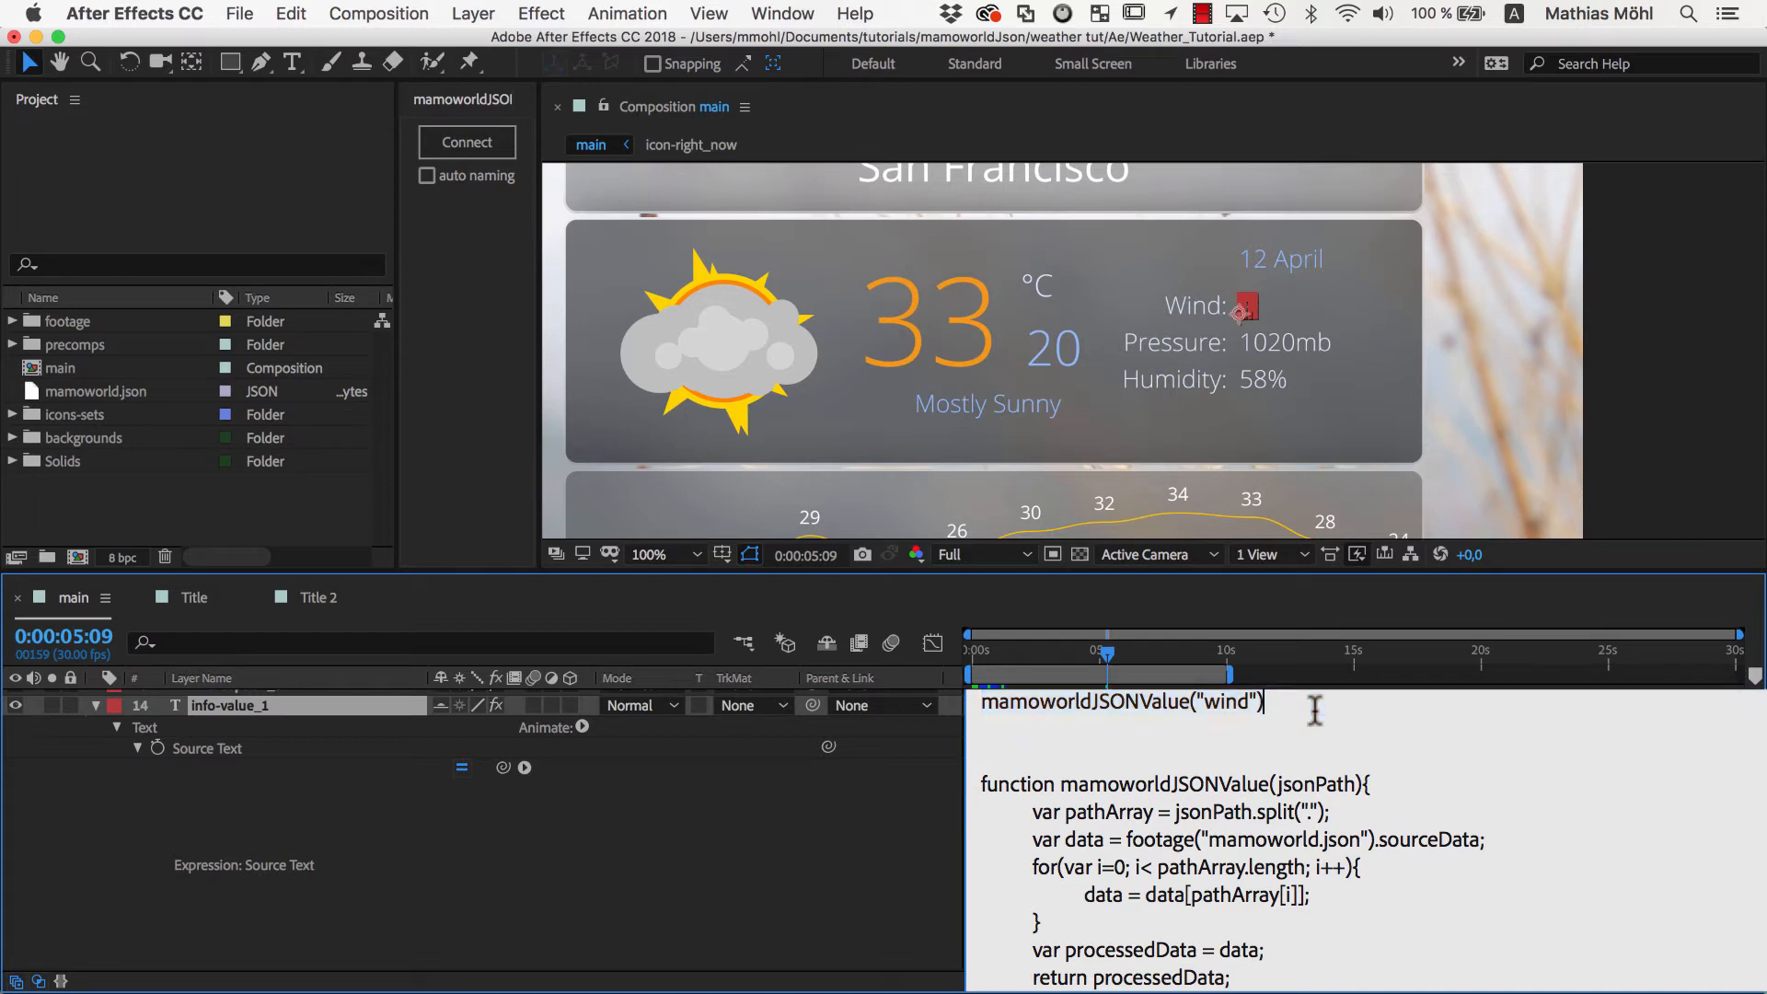
mouse_move(1126, 884)
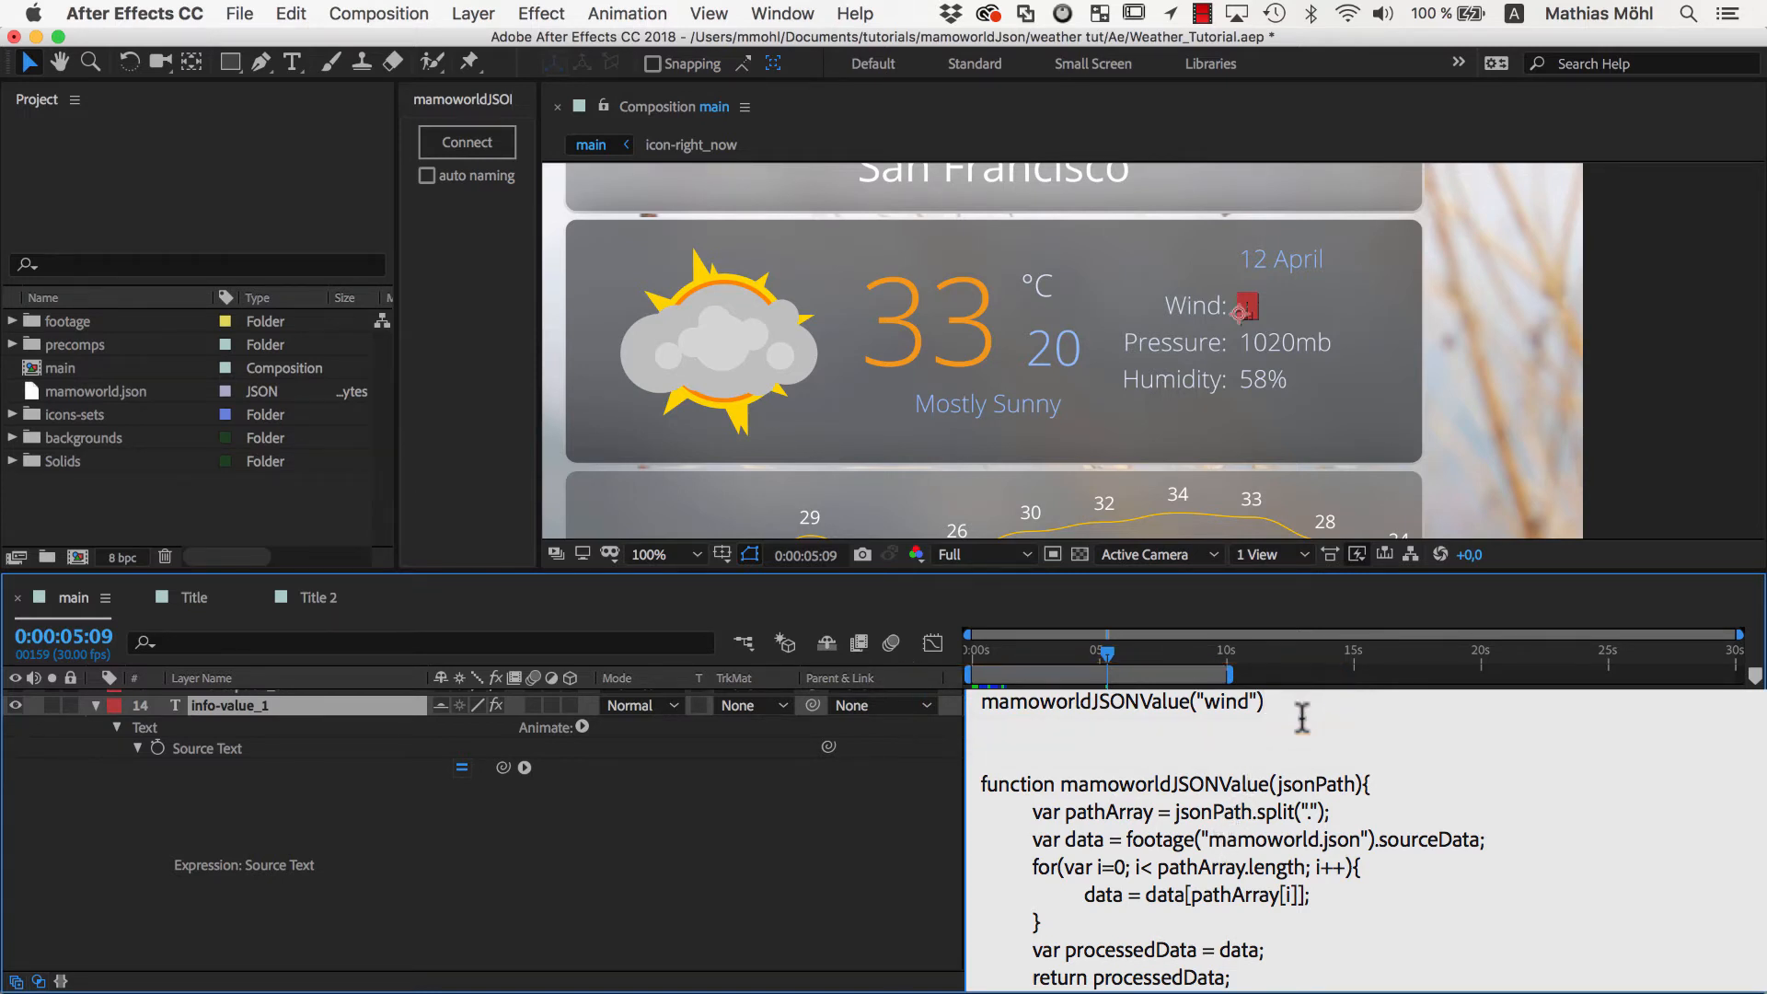
Append + "mph" to the wind expression so it shows Wind: 2mph
text(+)
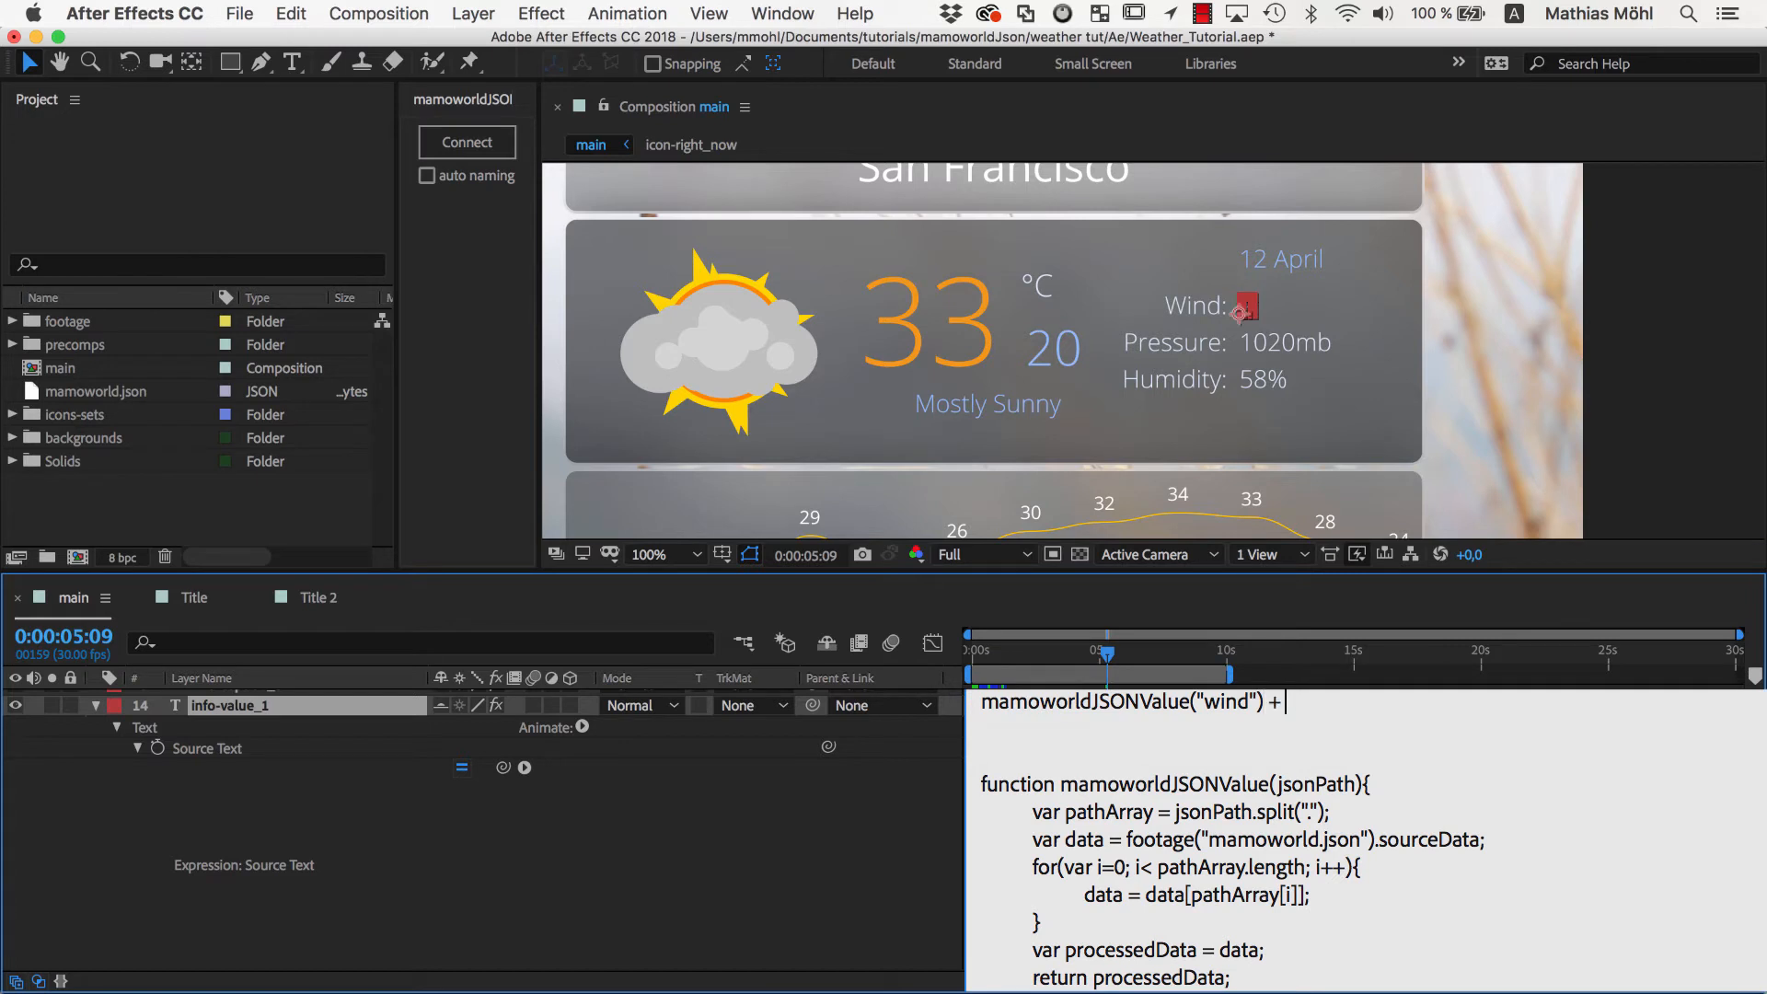
text("mph")
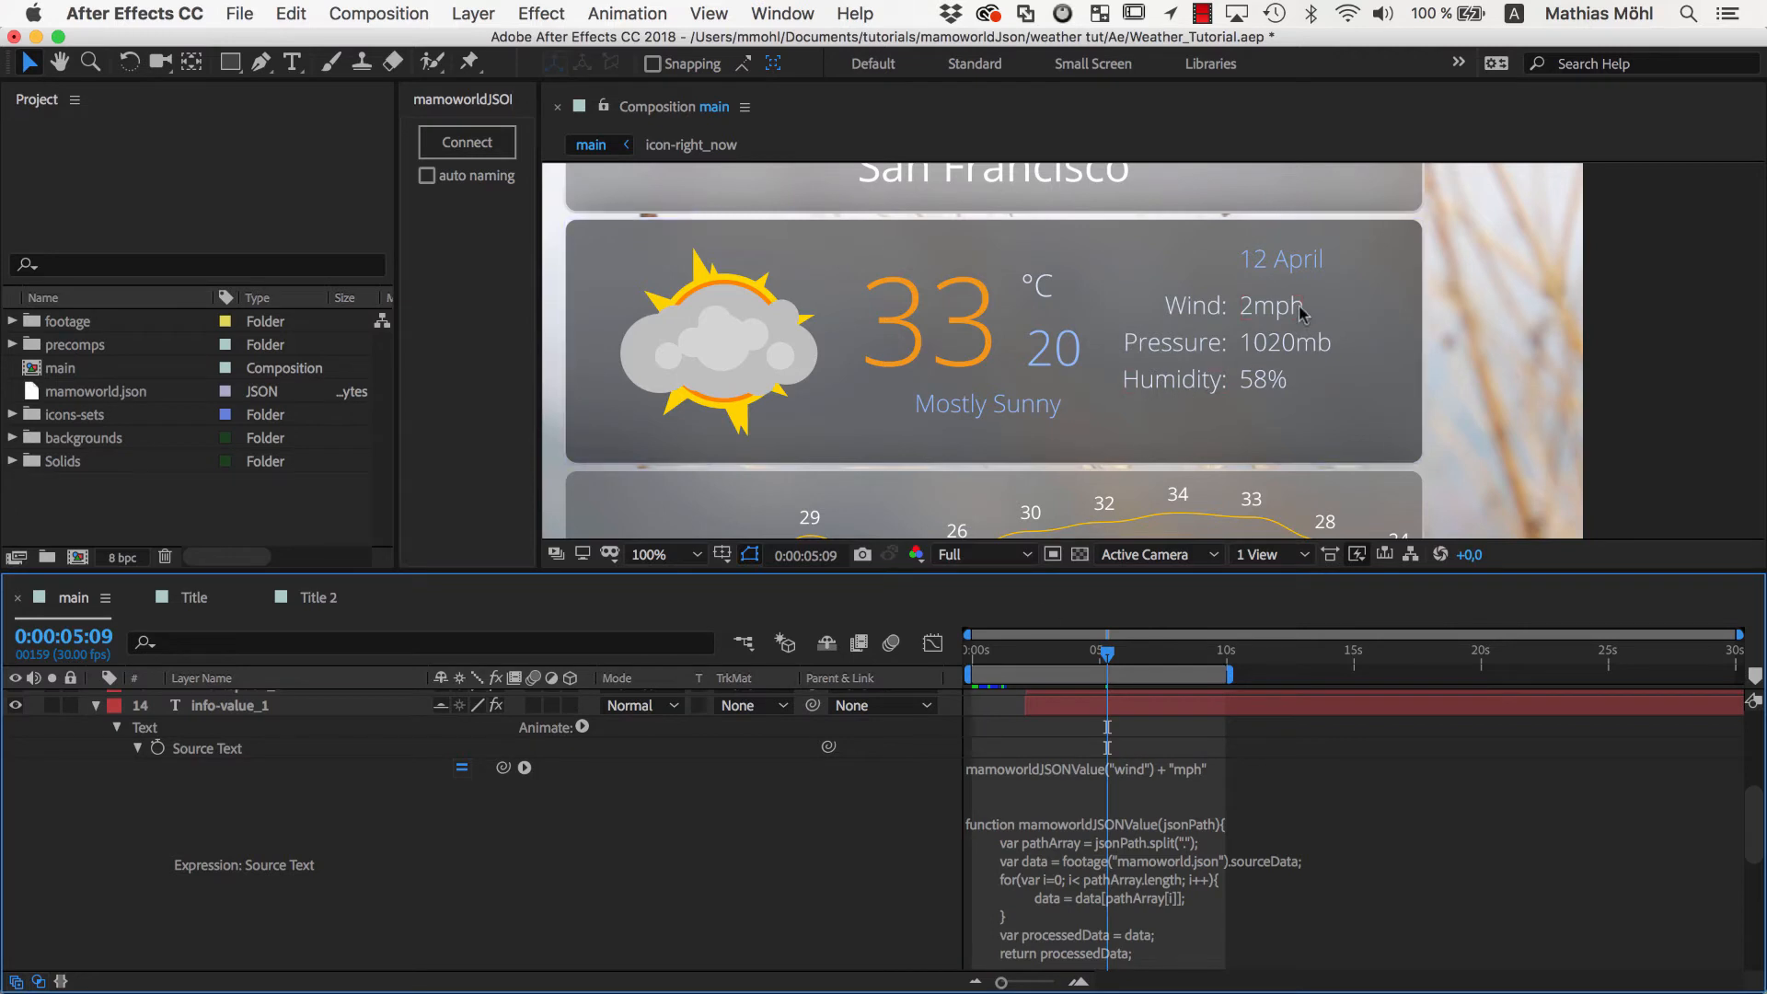
mouse_move(1191, 757)
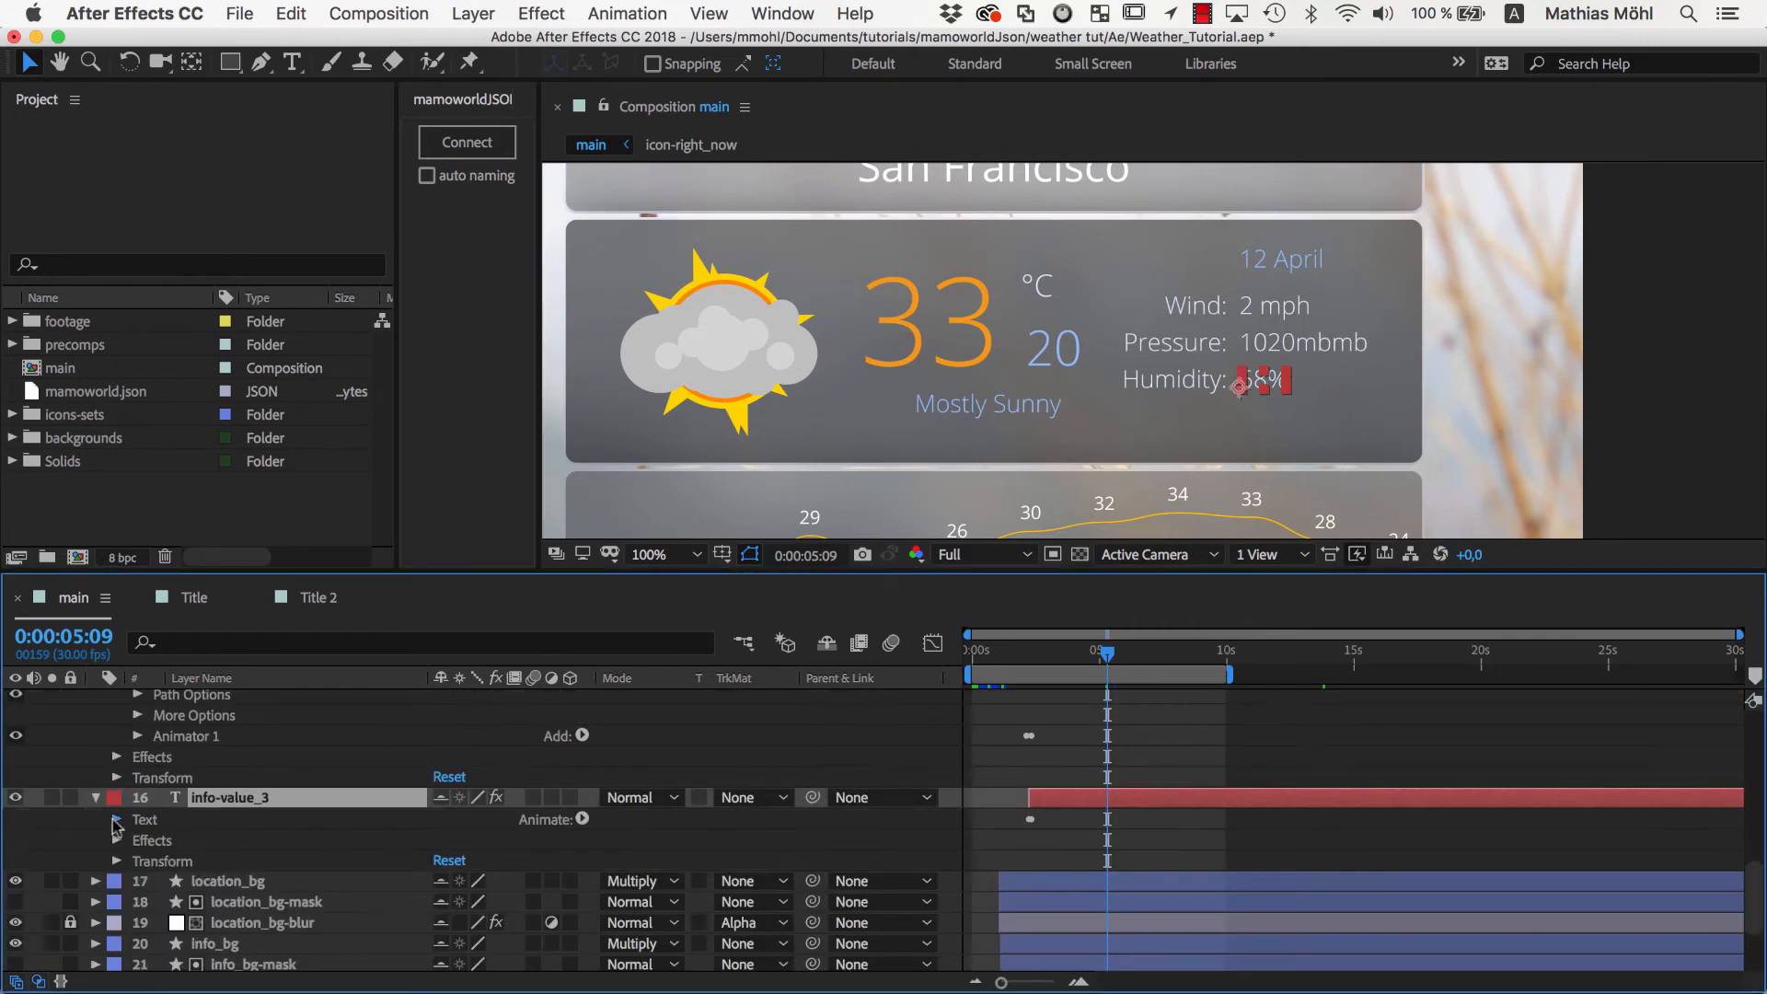
Reveal the humidity layer info-value_3's text properties to edit its Source Text
click(116, 819)
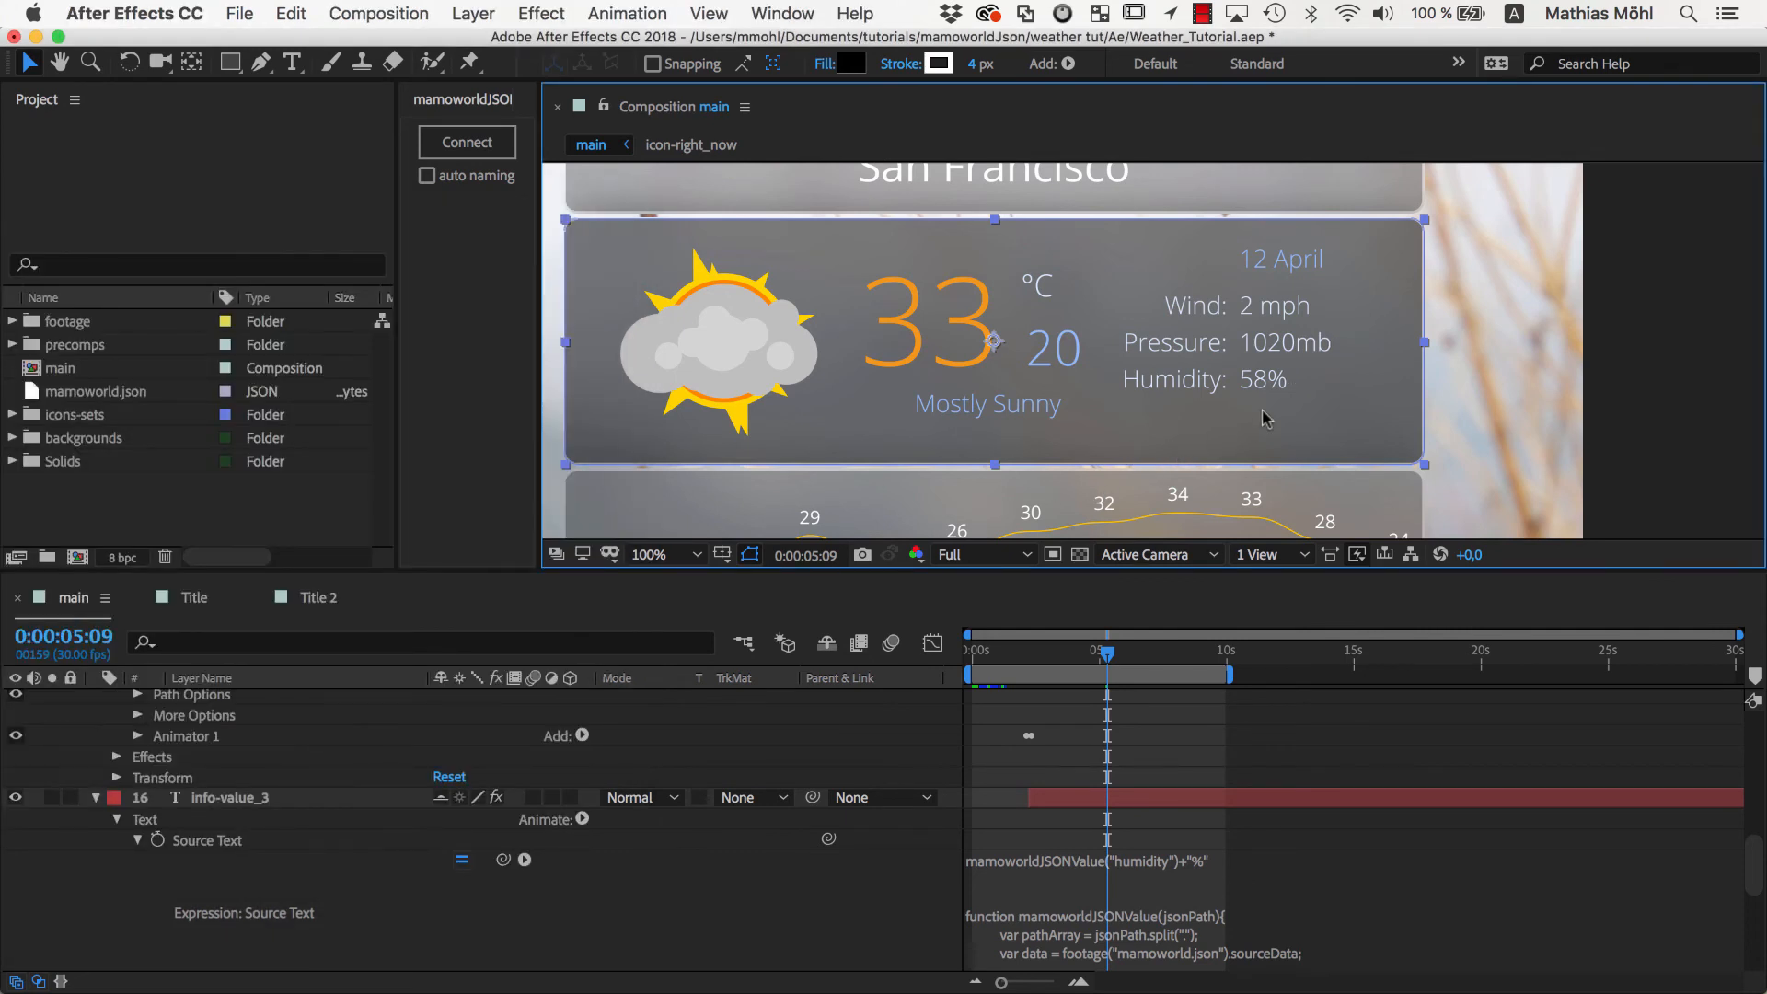
mouse_move(1279, 372)
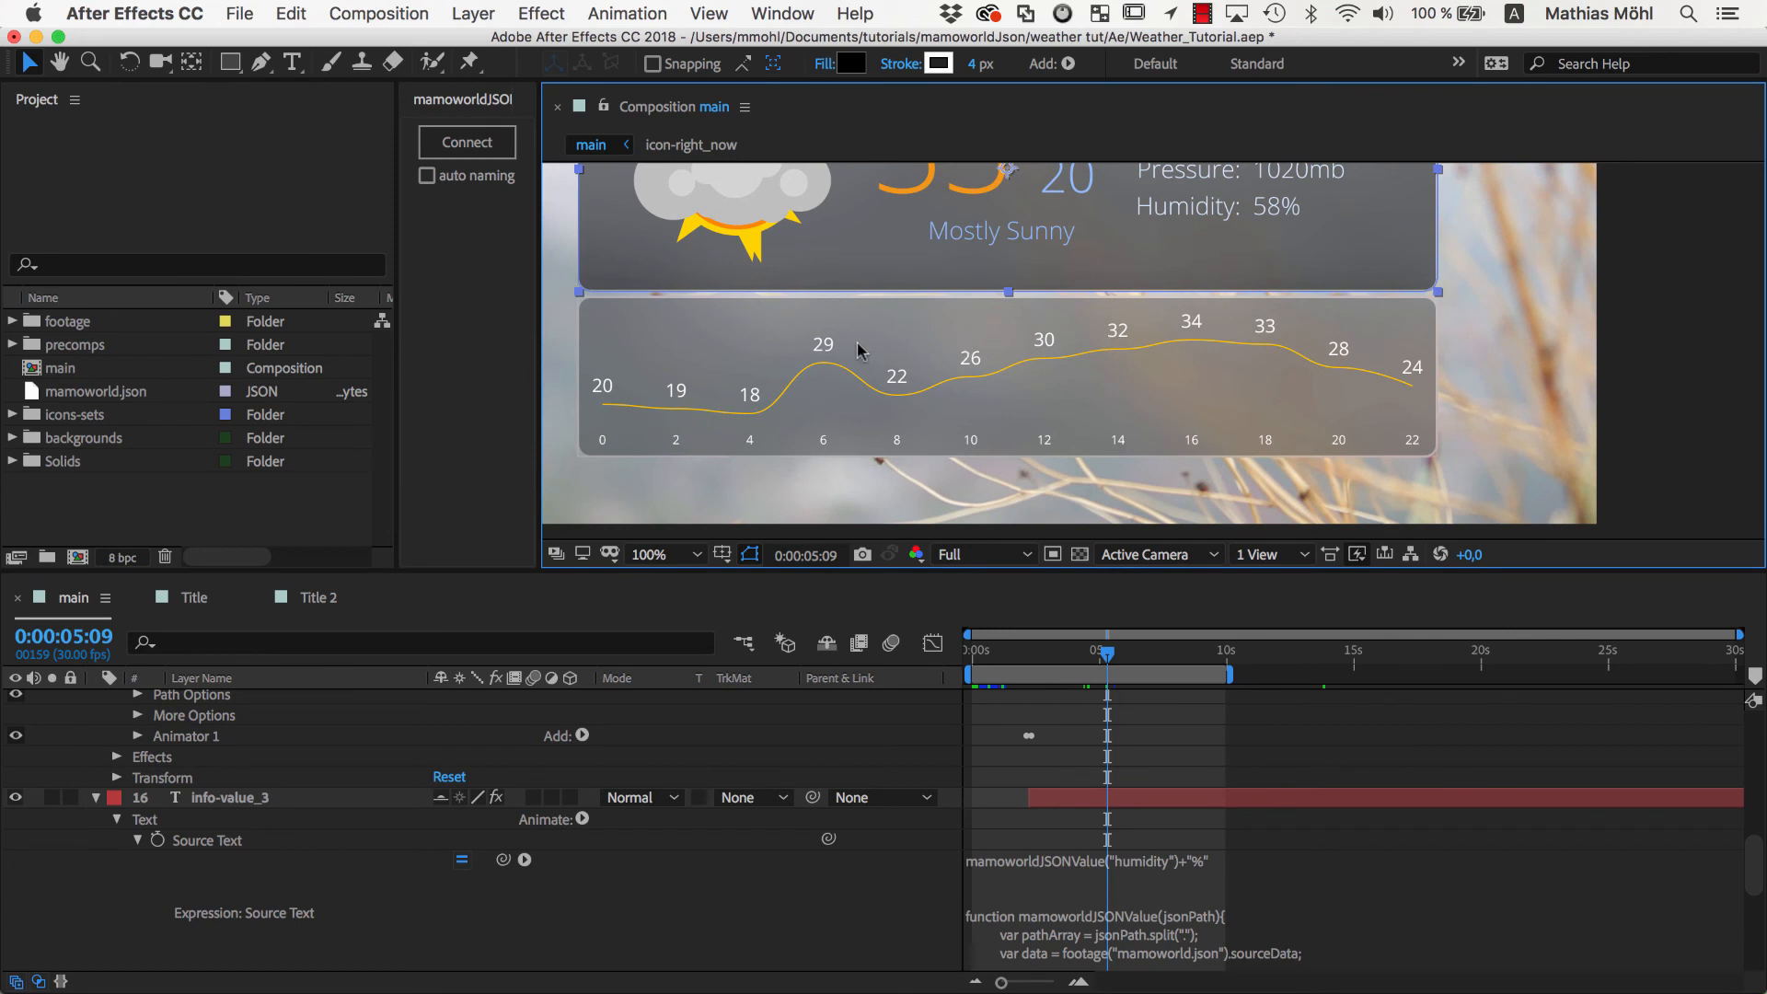
mouse_move(927, 368)
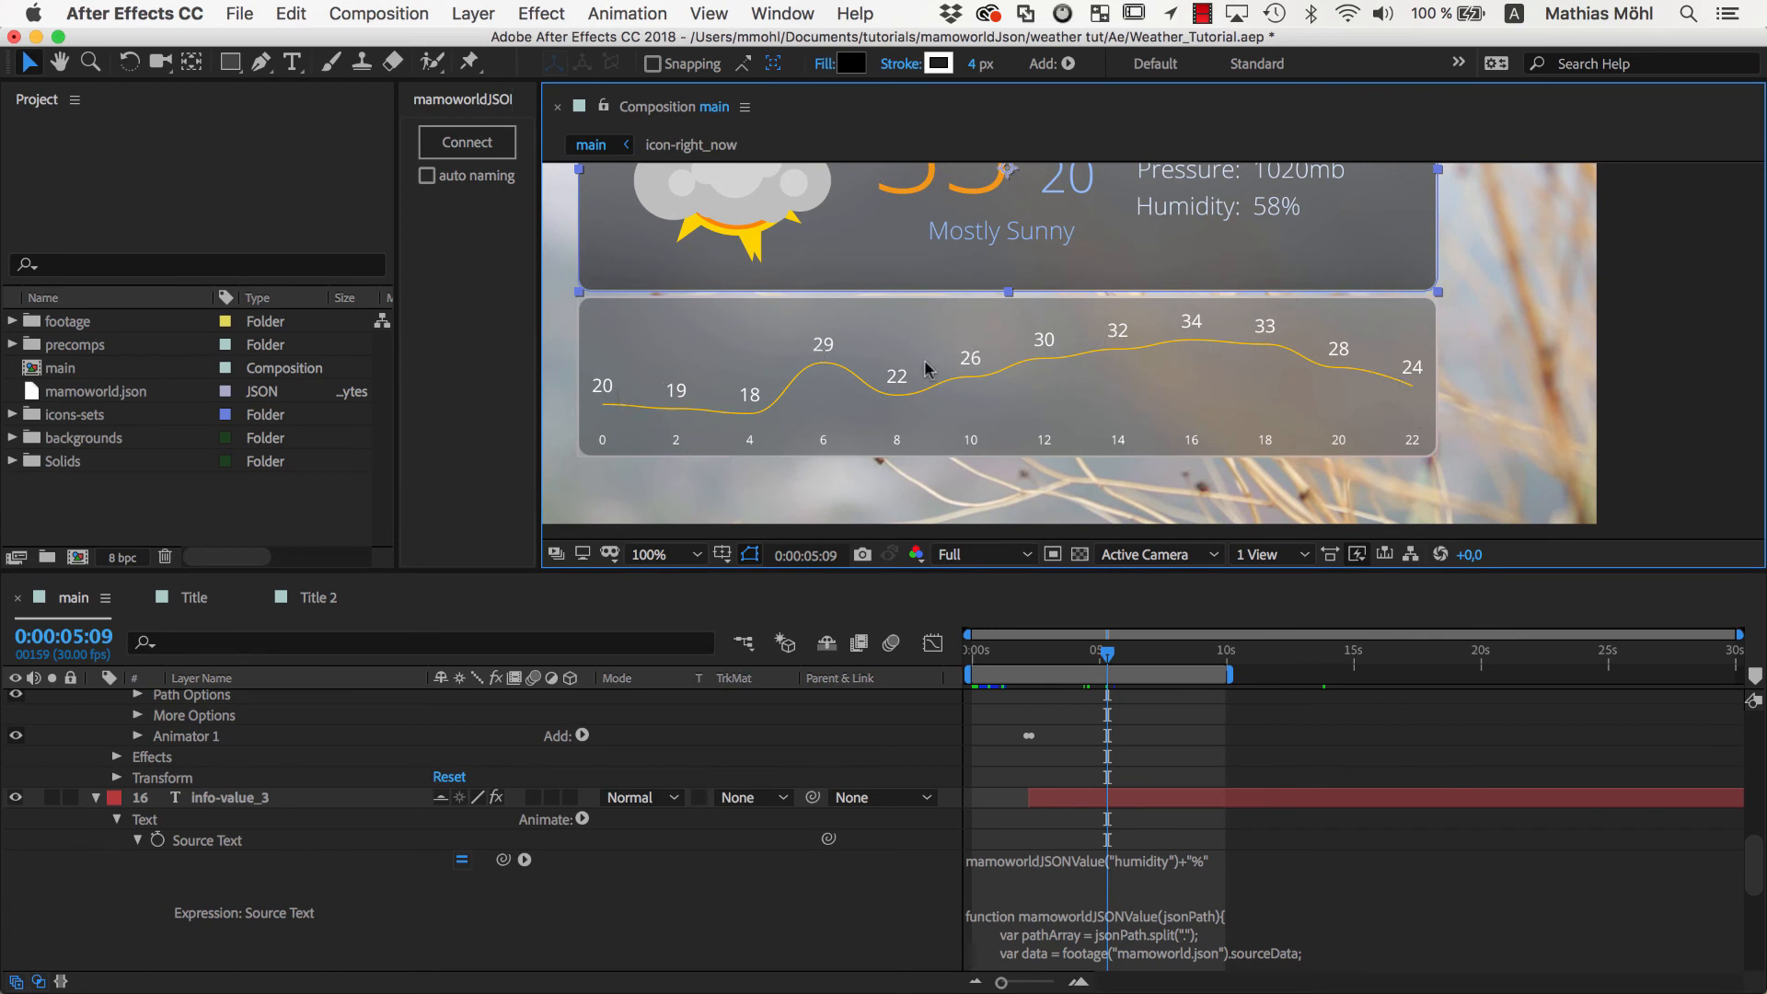
mouse_move(1385, 380)
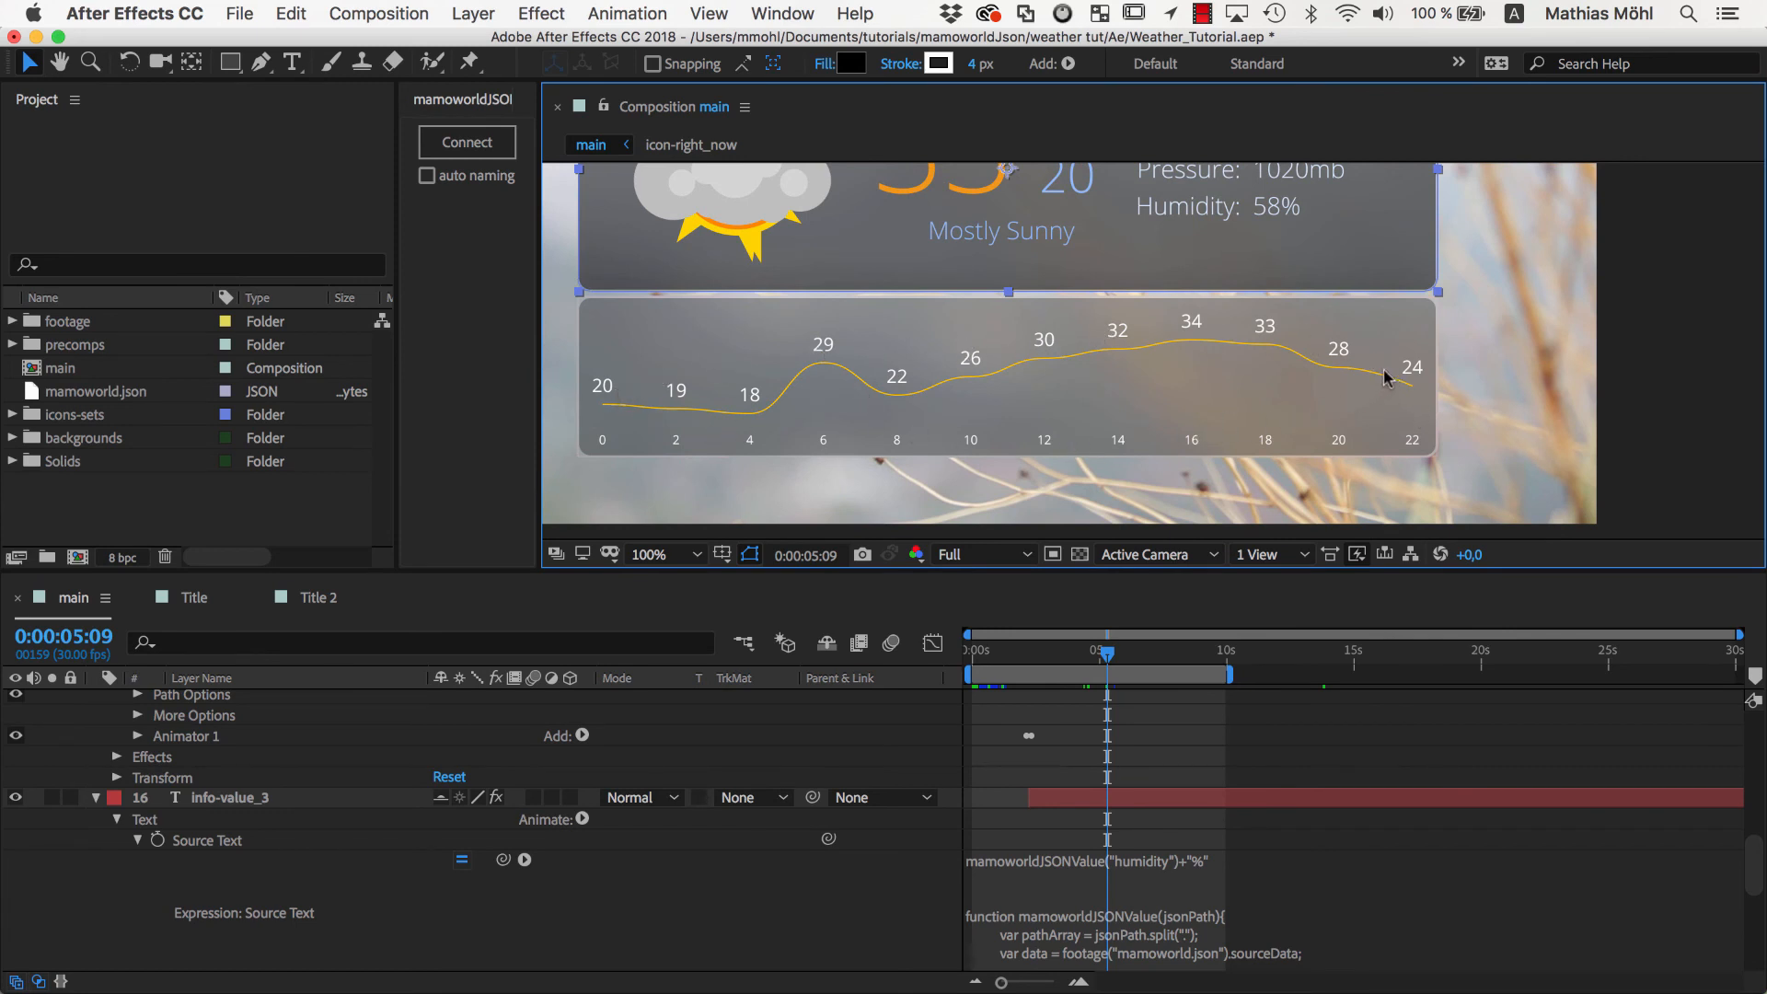